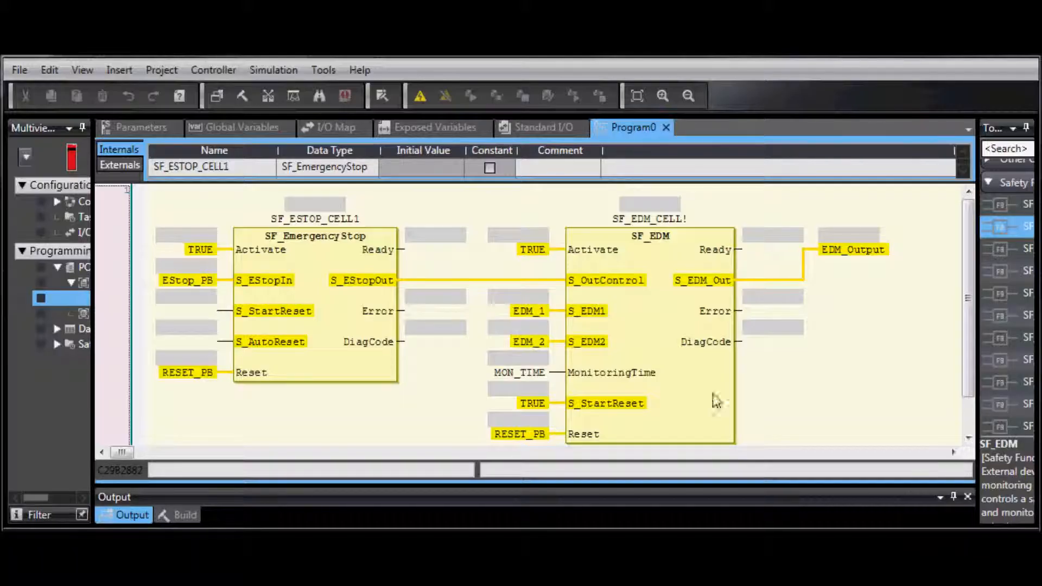
# Step: Build the safety program controller, producing 5 errors and 1 warning in the Build tab
pyautogui.click(160, 70)
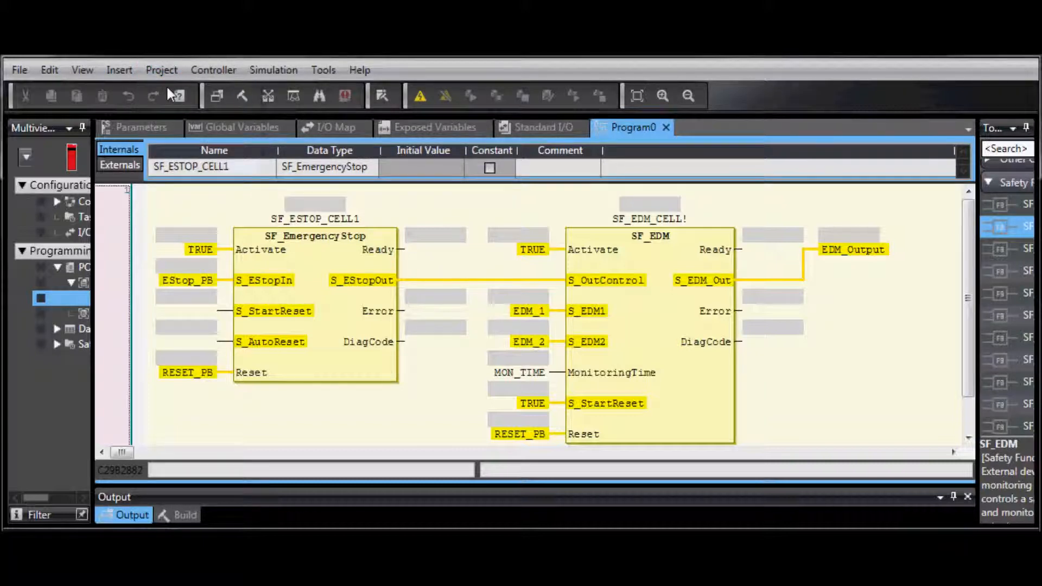
pyautogui.click(185, 514)
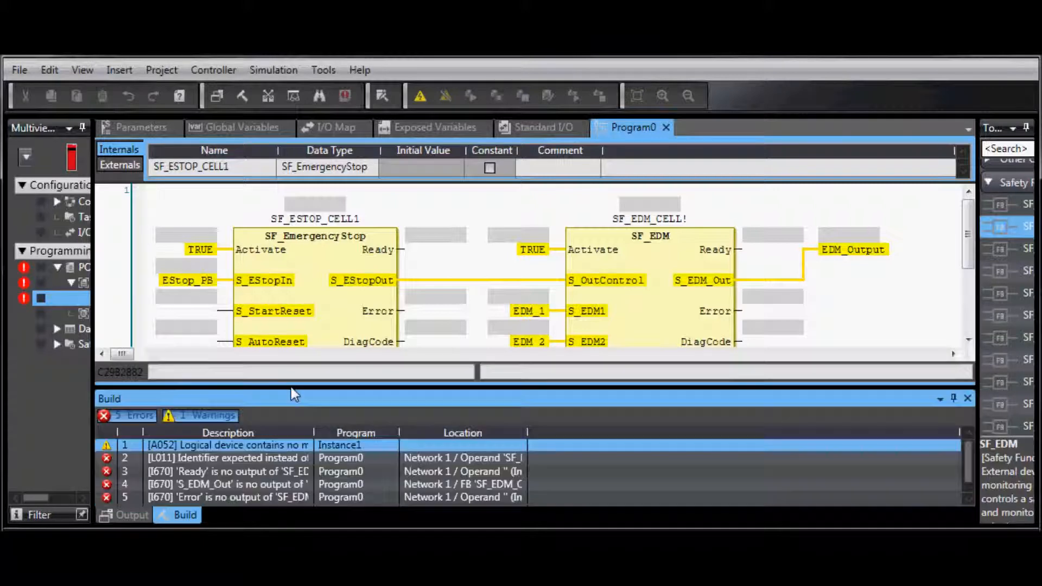
pyautogui.moveTo(302, 353)
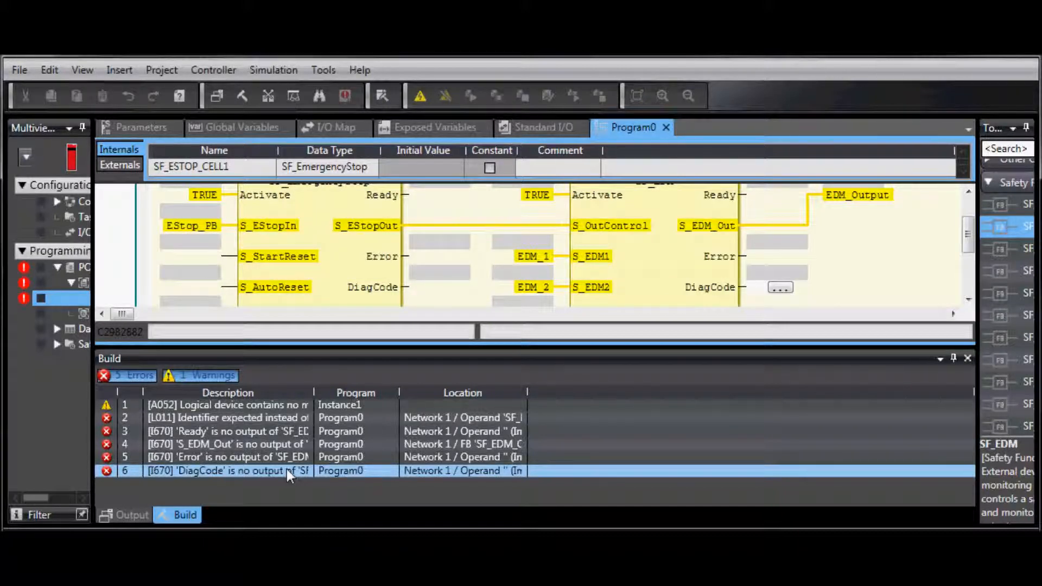
# Step: Rename instance SF_EDM_CELL! to SF_EDM_CELL1 and rebuild, now 0 errors and 1 warning
pyautogui.click(226, 457)
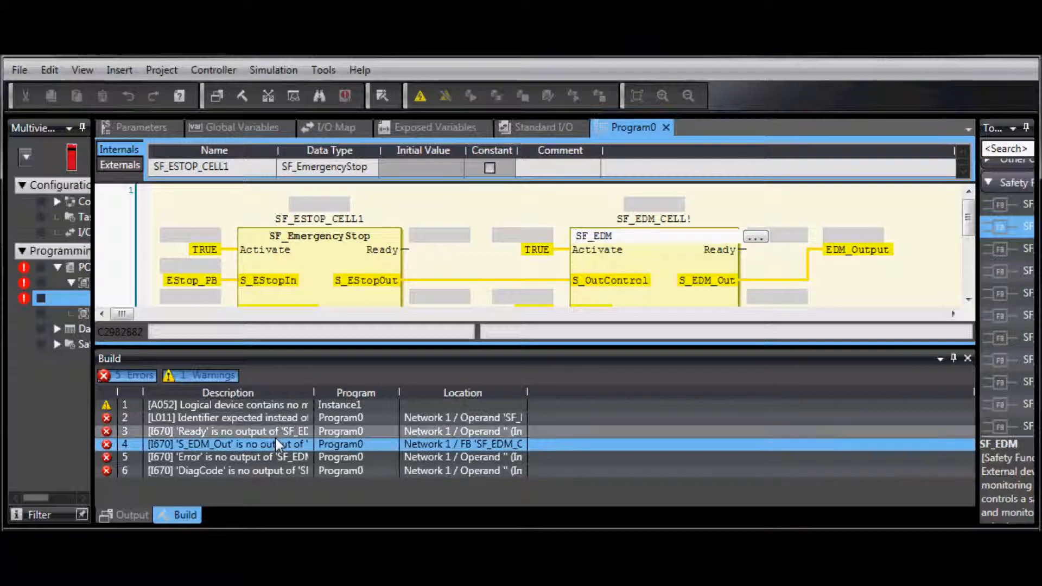
pyautogui.click(228, 430)
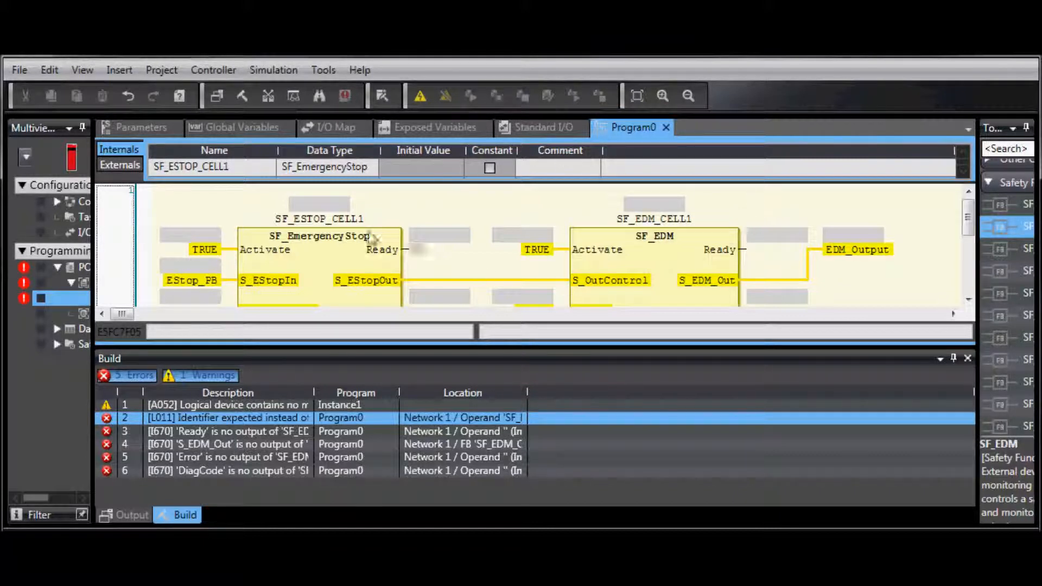
pyautogui.click(160, 70)
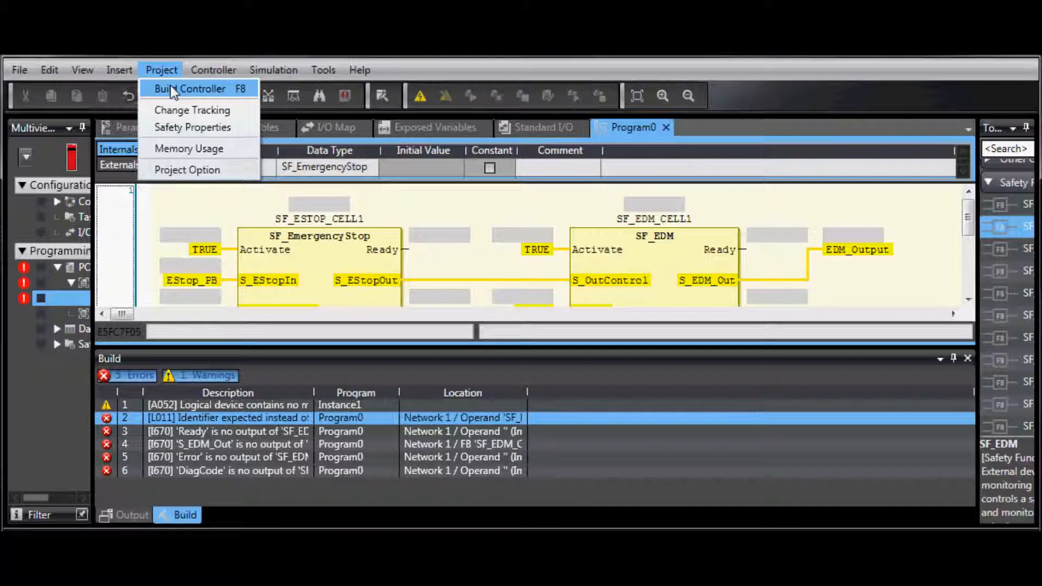
pyautogui.click(190, 89)
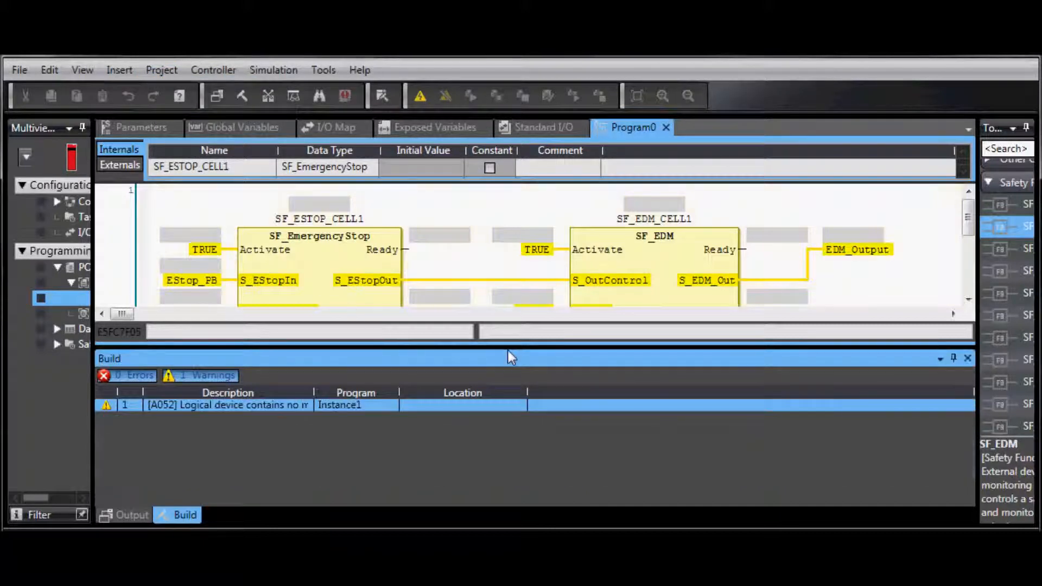